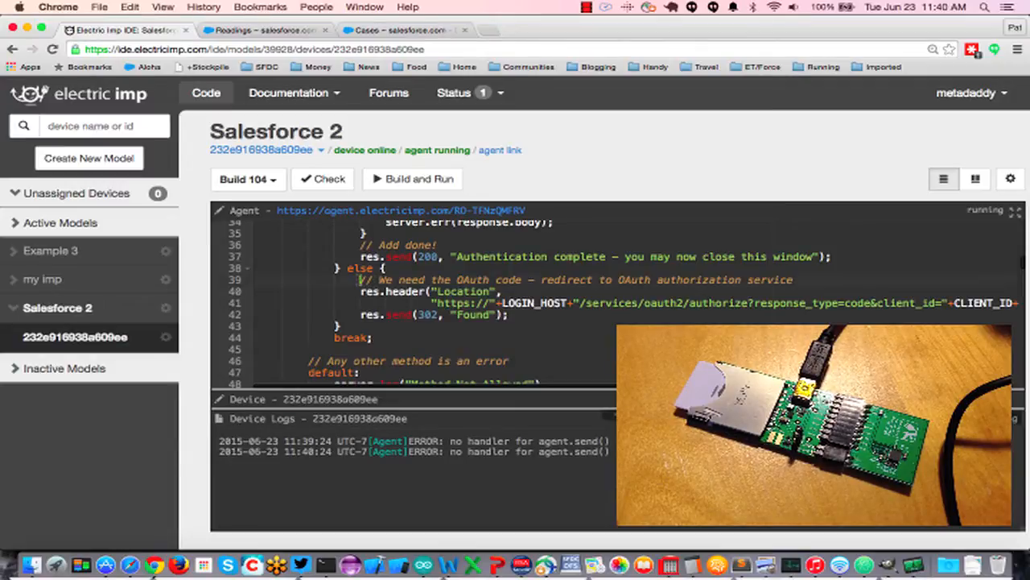
Step: Enlarge the Device pane and scroll to the accelerometer click-interrupt setup code
left_click_drag(357, 290, 508, 314)
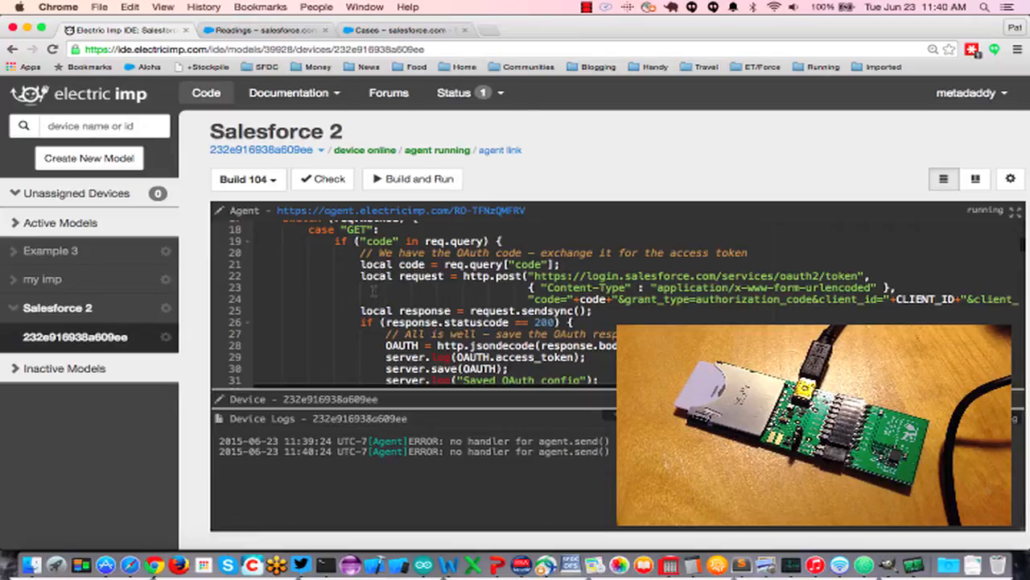
scroll("down", 3)
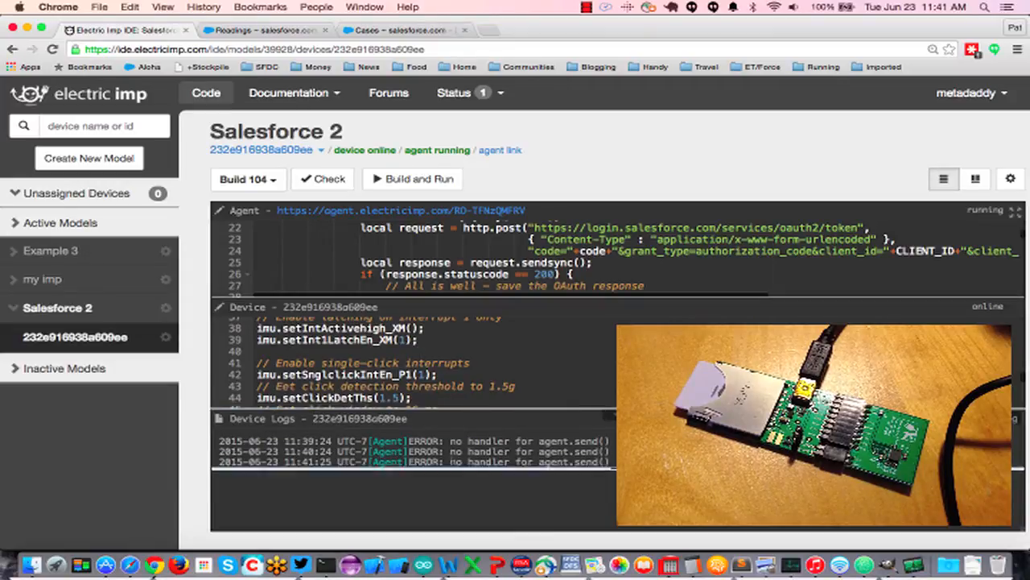
scroll("down", 3)
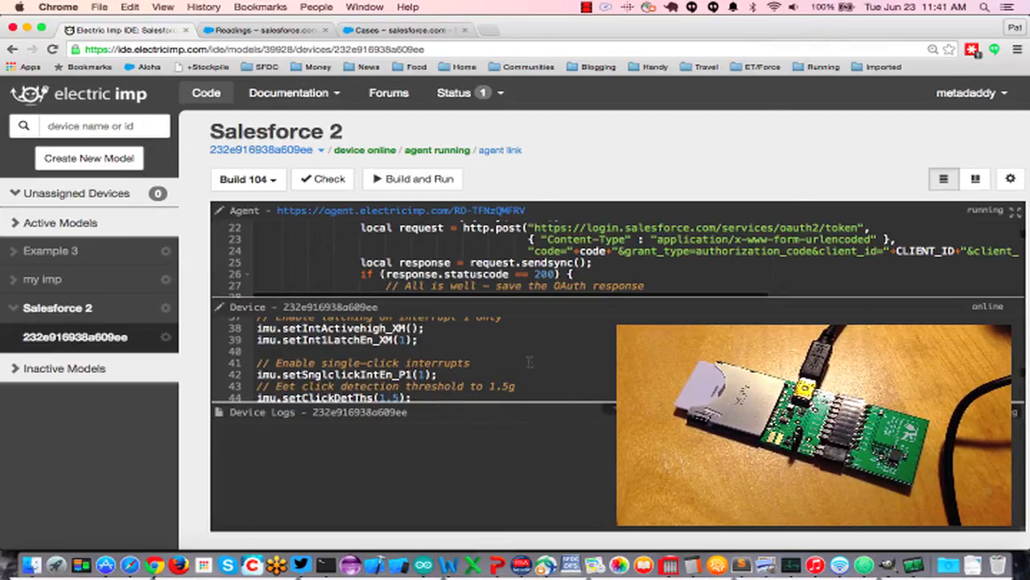
mouse_move(393, 214)
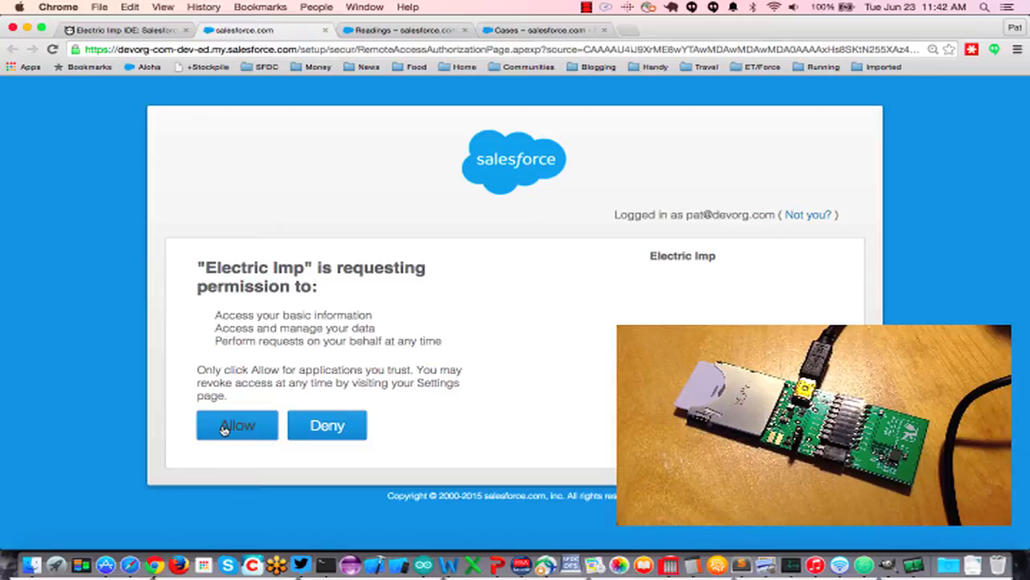
Step: Allow Electric Imp access on the Salesforce OAuth page and close the 'Authentication complete' tab
left_click(237, 425)
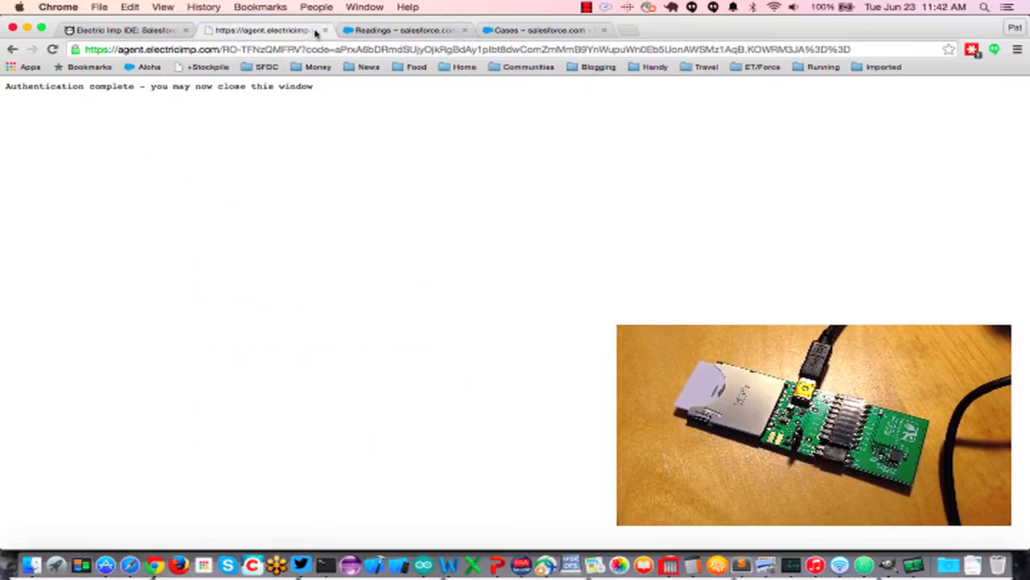
left_click(129, 29)
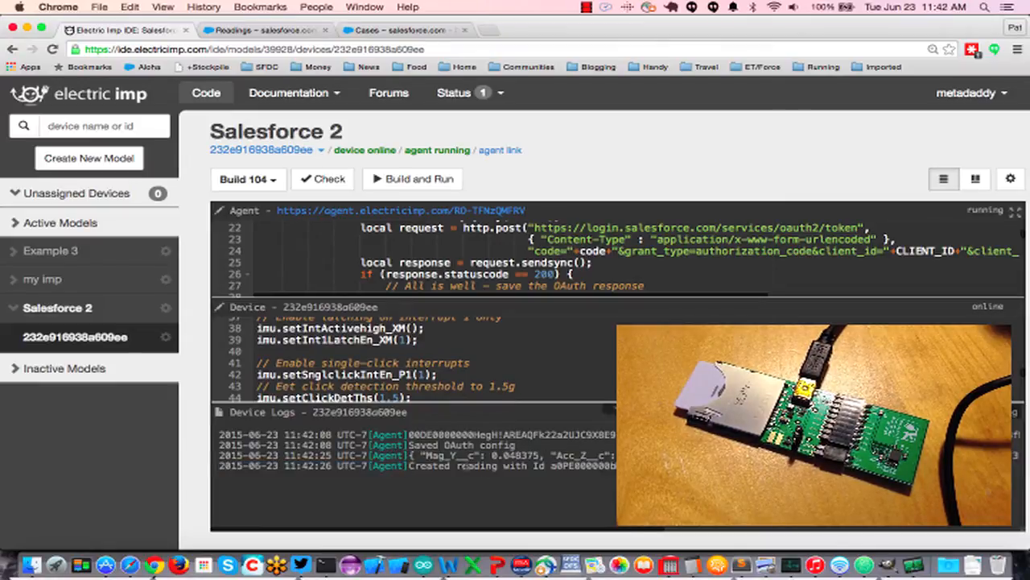
mouse_move(233, 84)
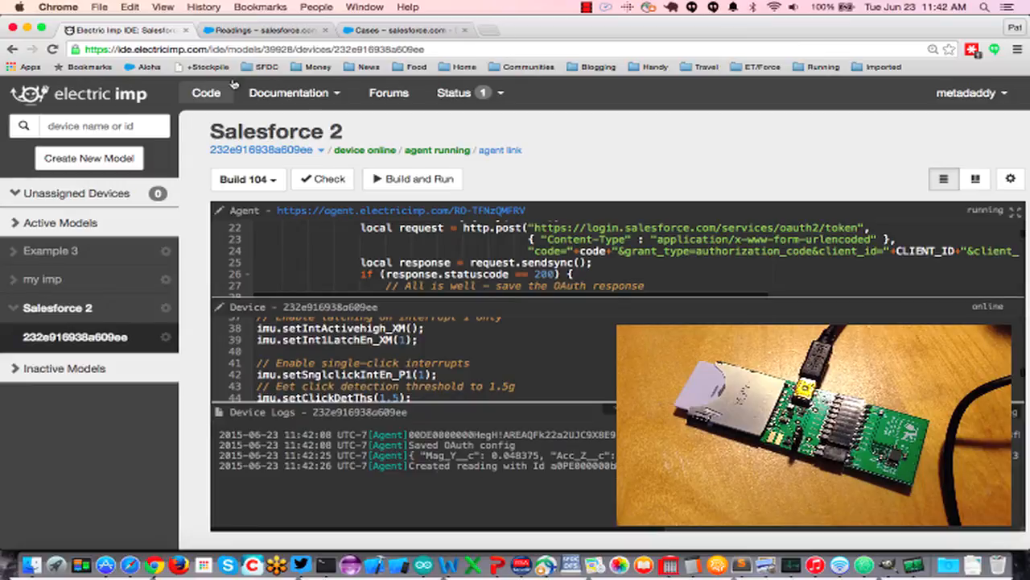
Step: Refresh Today's Readings to show R-00005356 with temperature 24, then return to the IDE
left_click(266, 31)
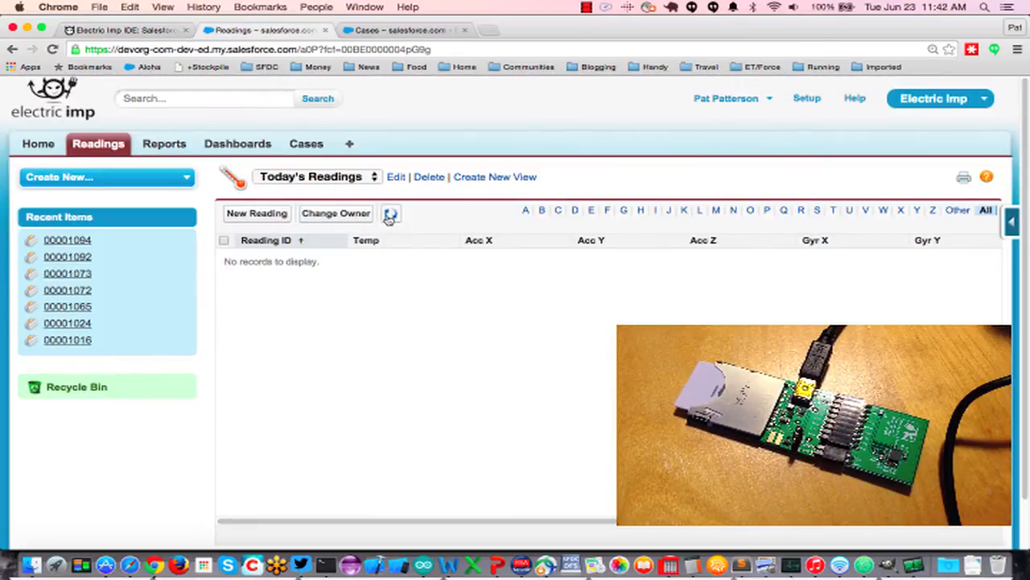
left_click(390, 212)
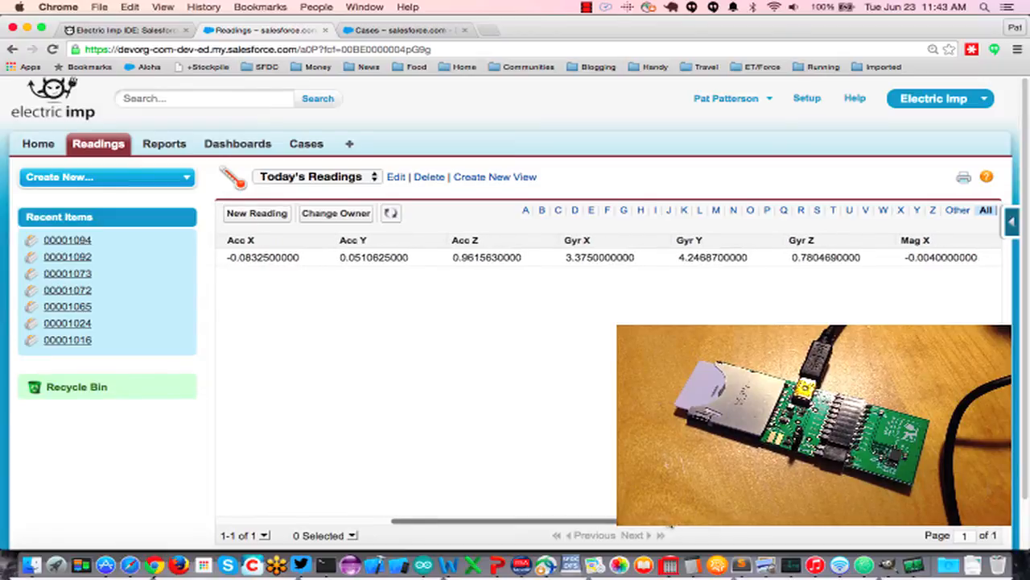
scroll("right", 3)
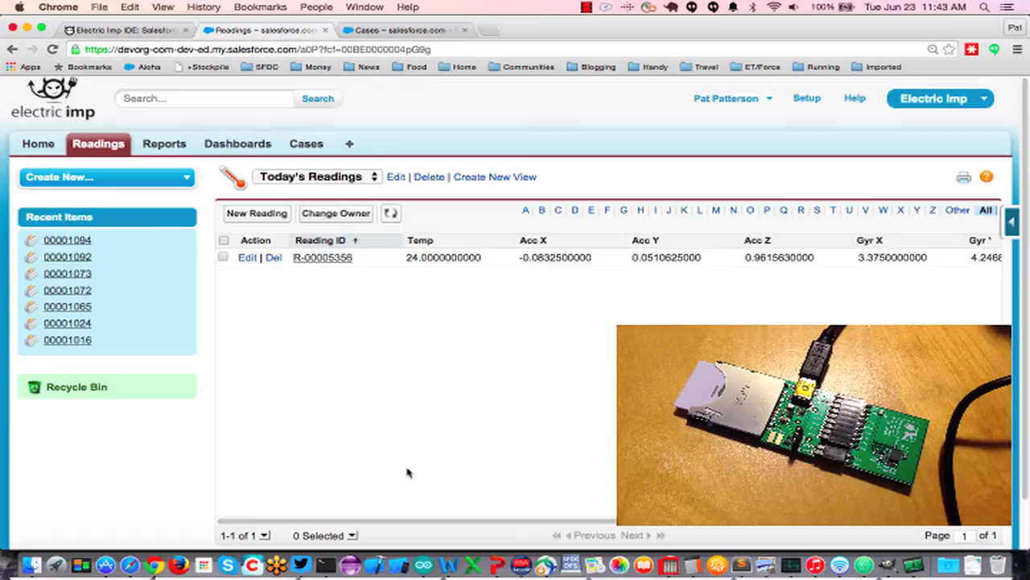
left_click(121, 29)
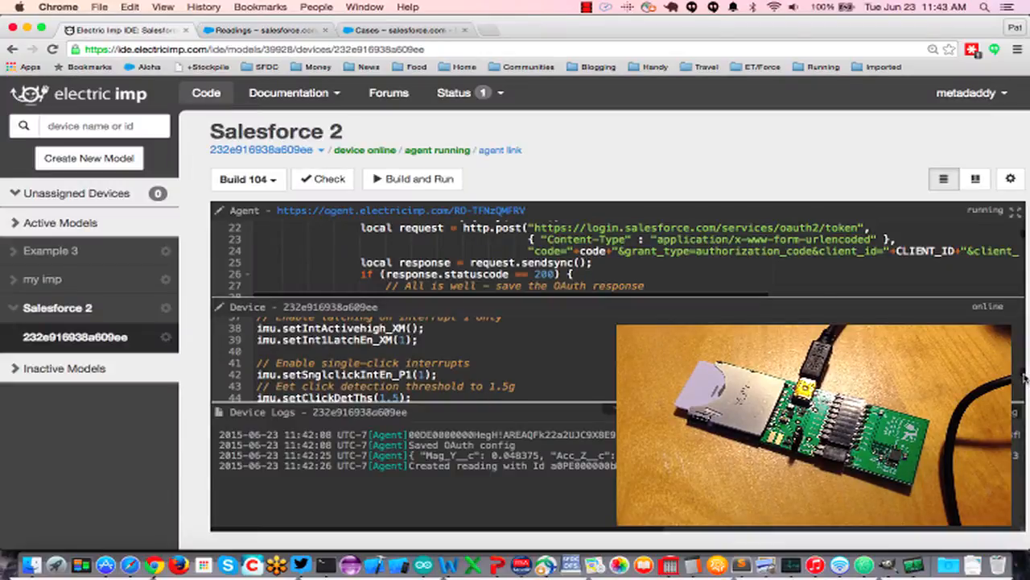
Step: Scroll the device logs to the detected impact, new reading and created Case entries
scroll("down", 3)
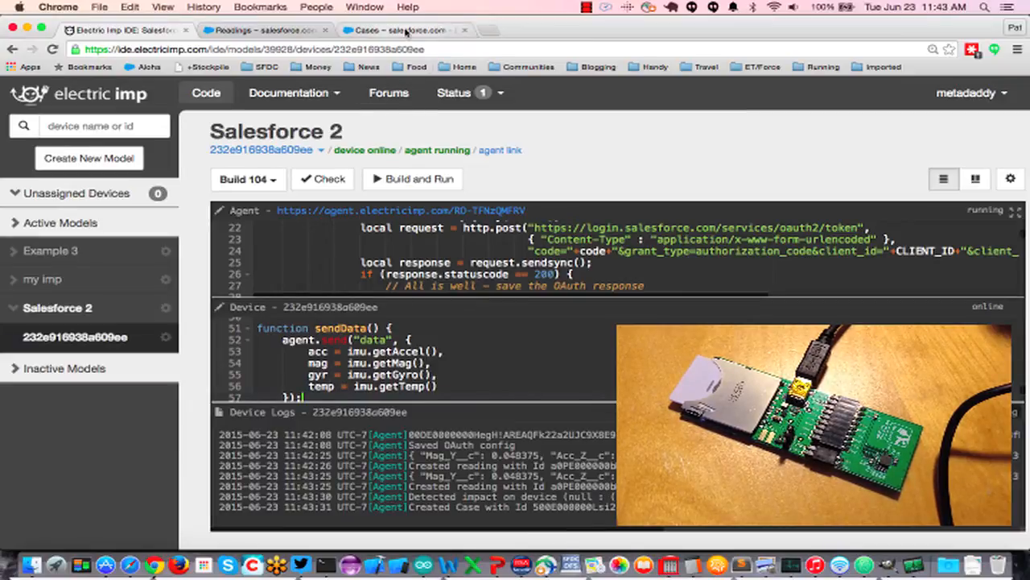
Step: Refresh the open Cases list and review case 00002151 'Impact event!', then return to Readings
left_click(406, 29)
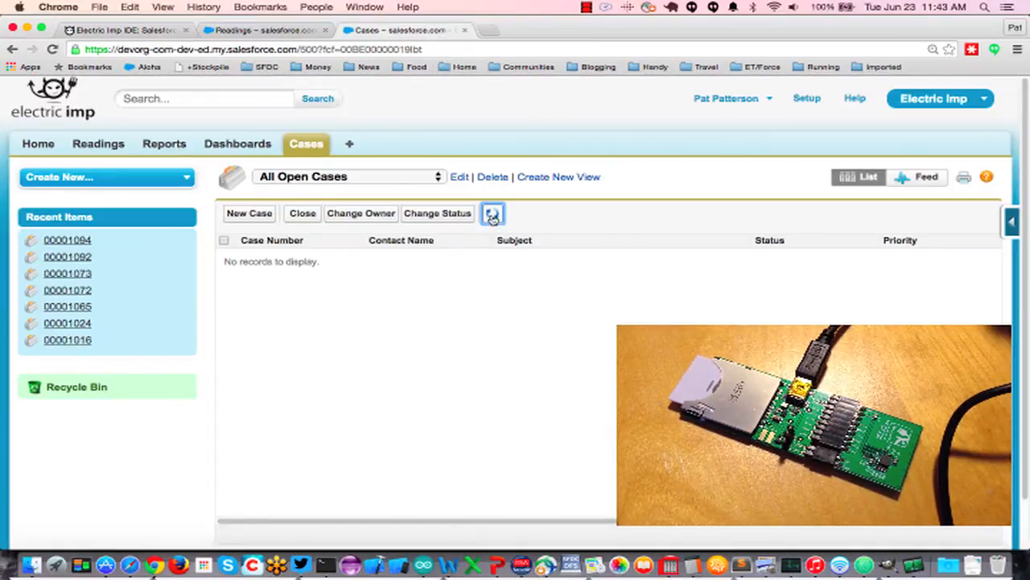
left_click(492, 213)
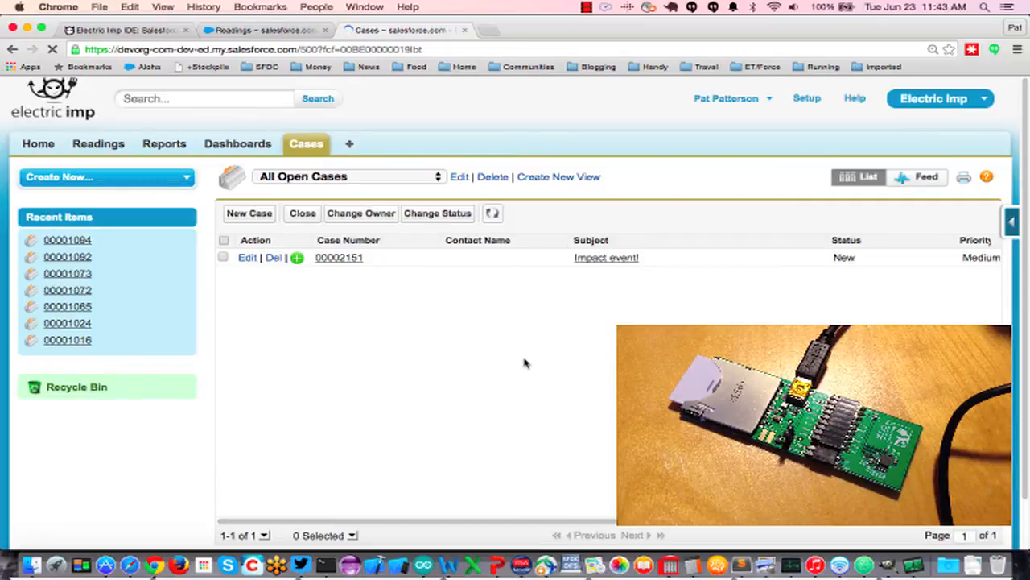
mouse_move(493, 359)
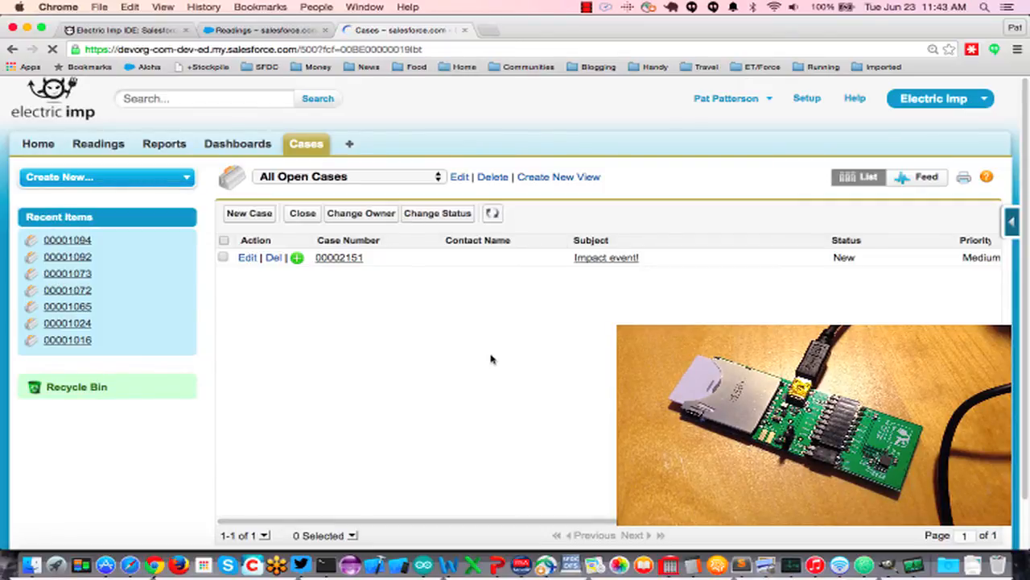
left_click(338, 257)
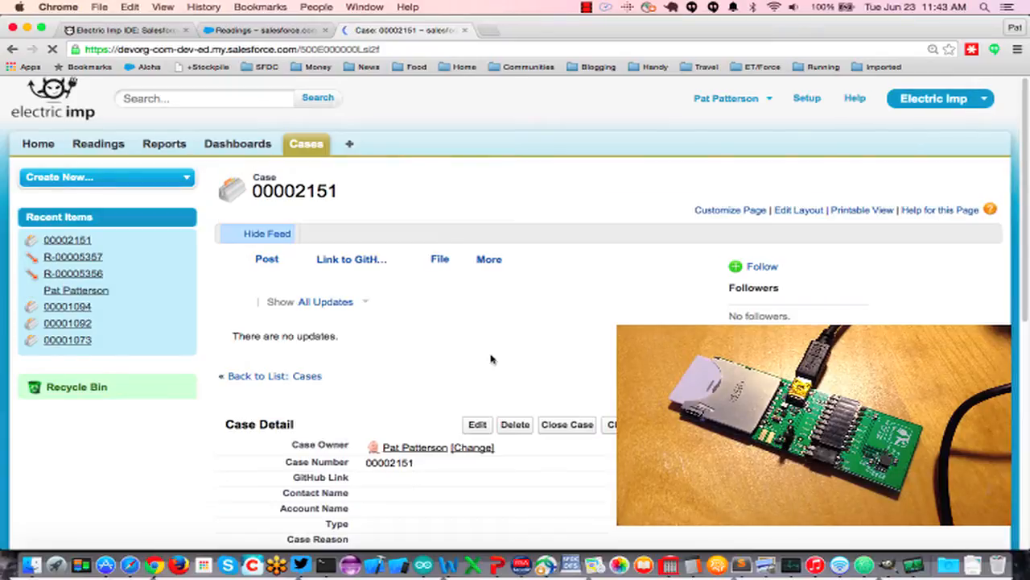
scroll("down", 3)
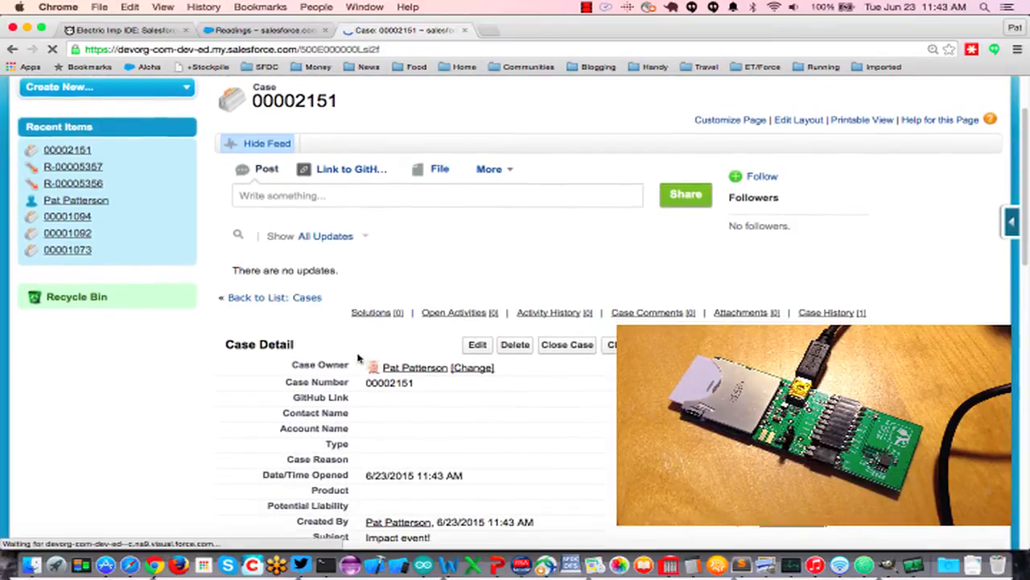
scroll("down", 3)
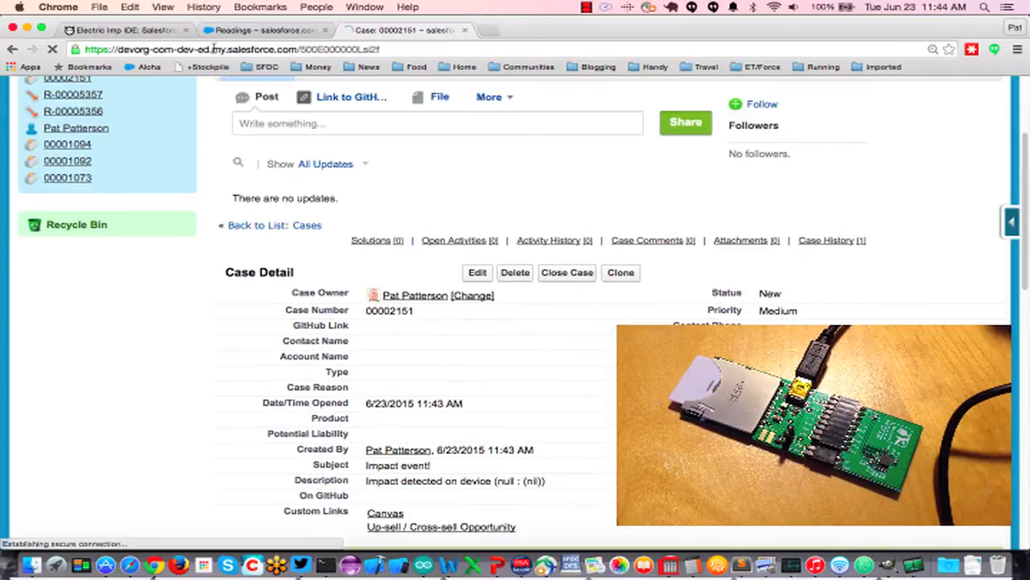
left_click(265, 29)
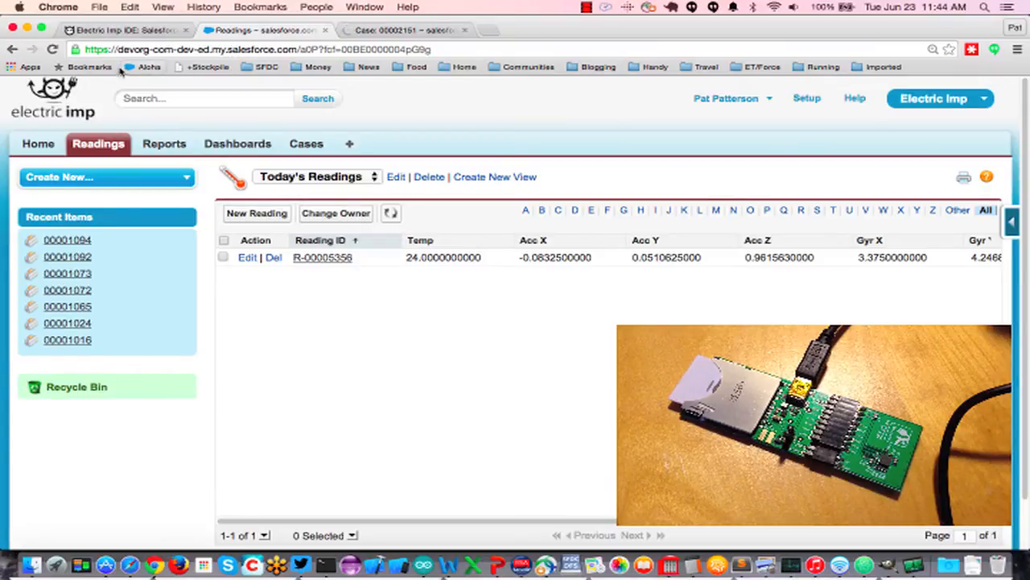
Step: Check the IDE logs, refresh Today's Readings to show R-00005357, and select R-00005356
left_click(110, 29)
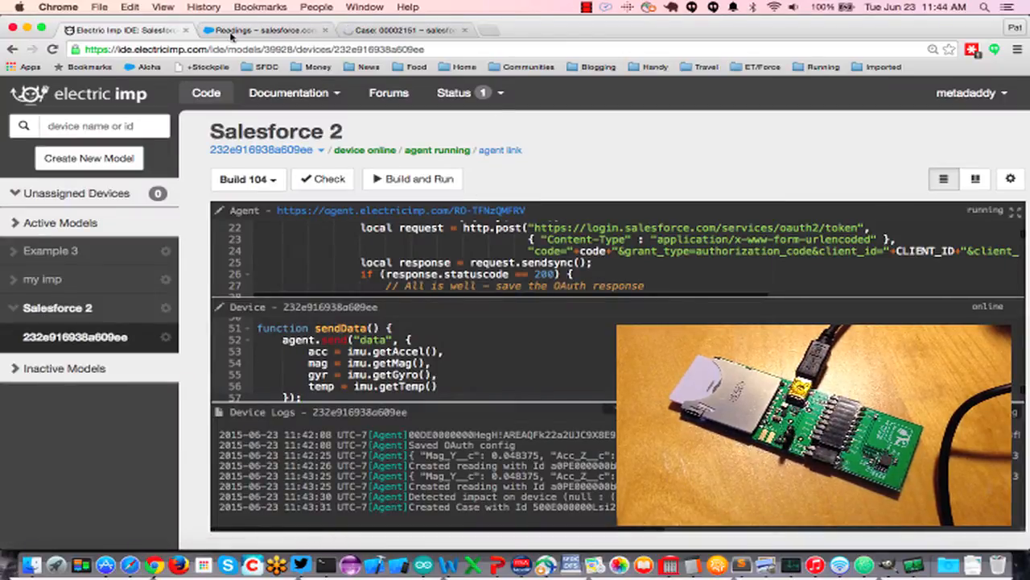
left_click(254, 29)
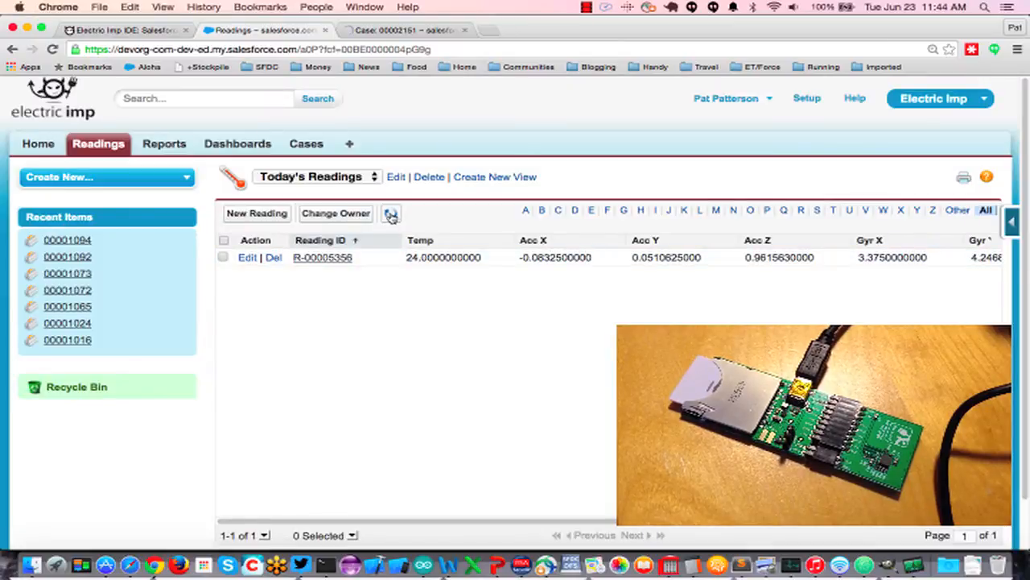
left_click(389, 213)
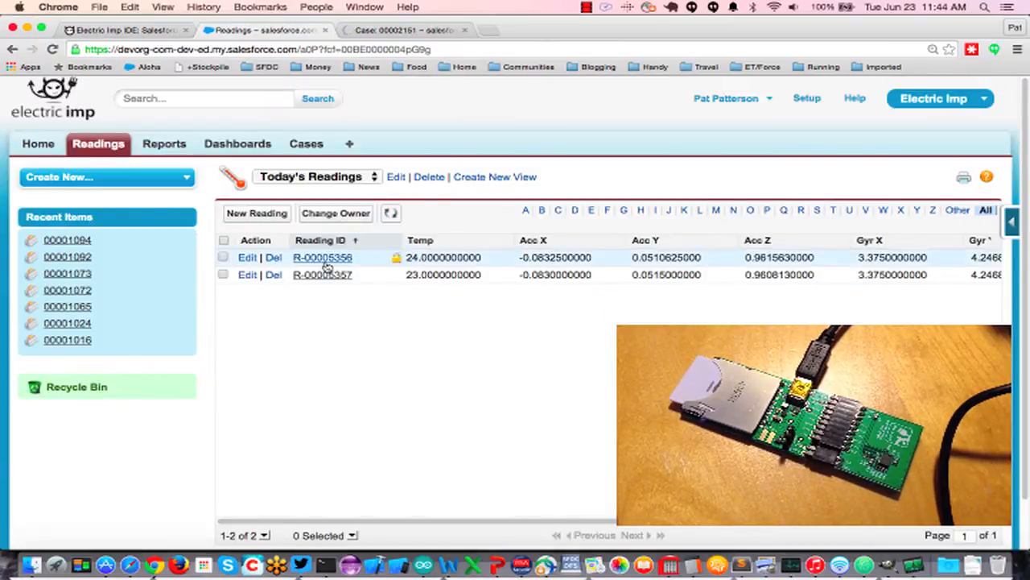
left_click(322, 257)
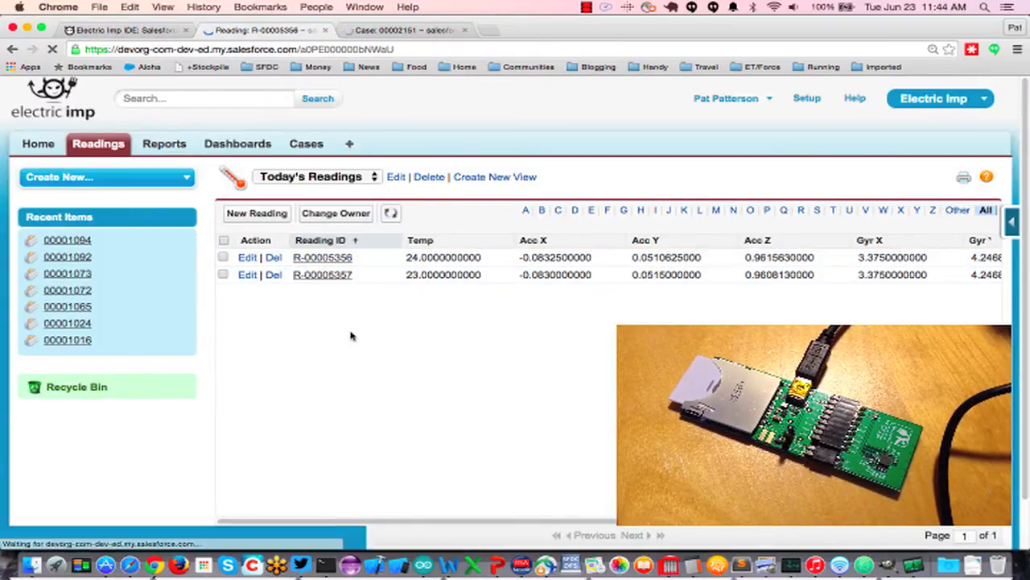
Step: Review R-00005356's accelerometer, gyroscope, magnetometer values and temperature 24
left_click(322, 257)
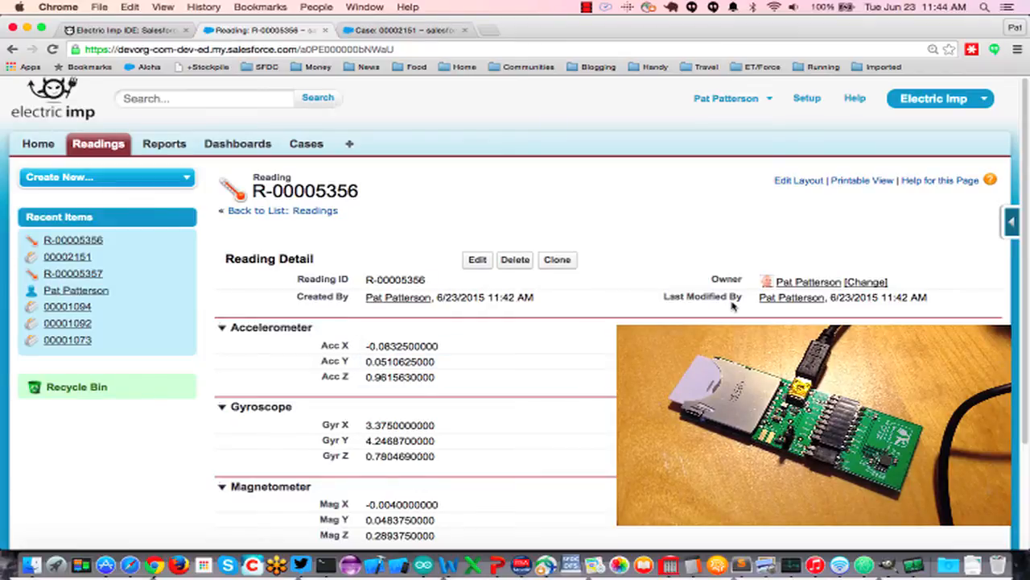
mouse_move(422, 312)
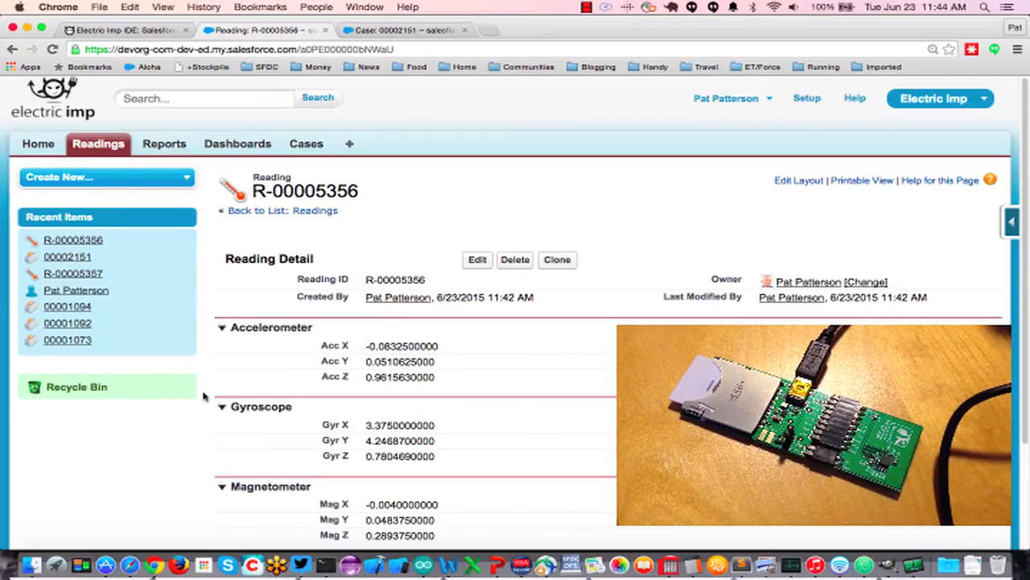
scroll("down", 3)
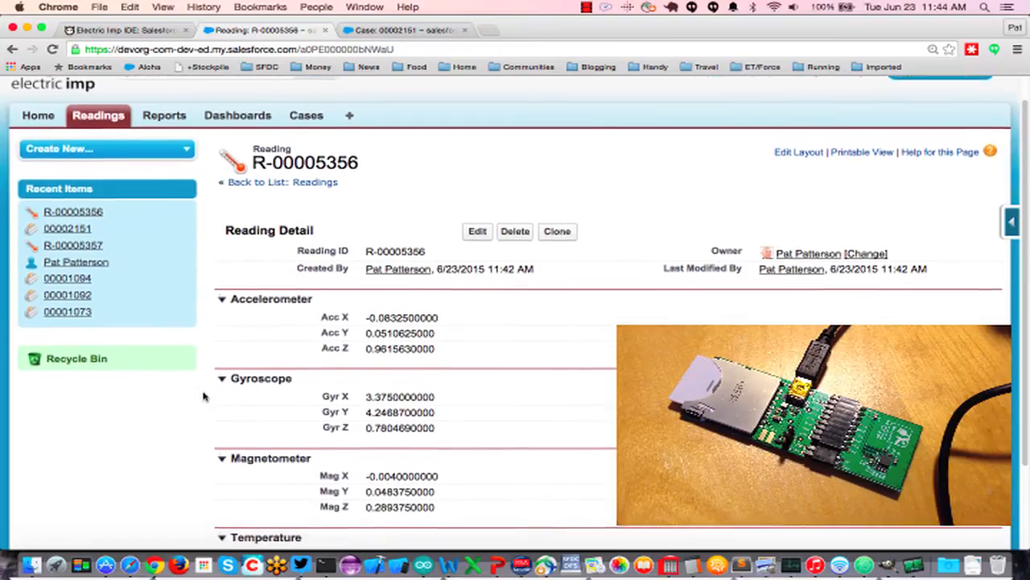
scroll("down", 3)
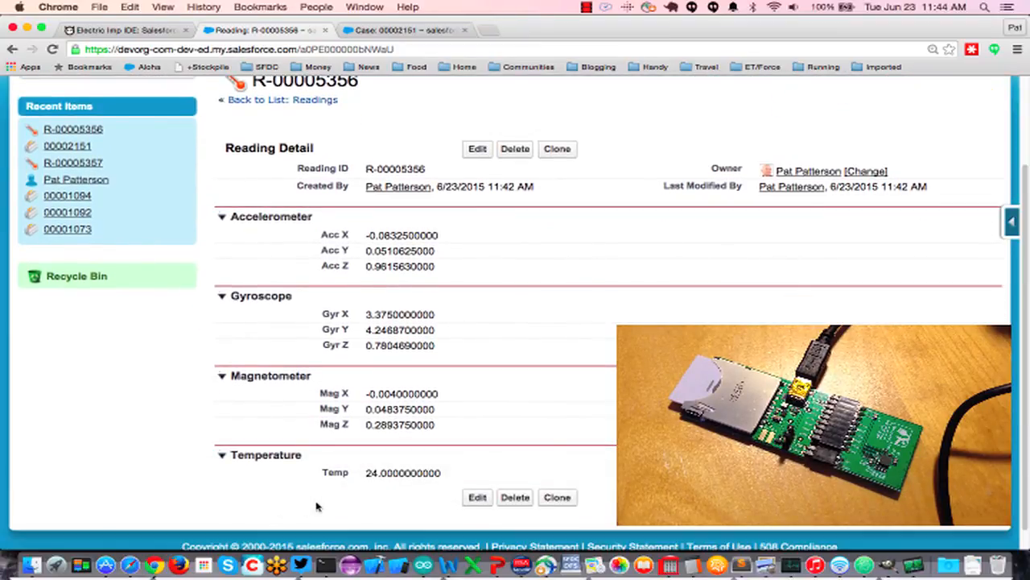
mouse_move(369, 506)
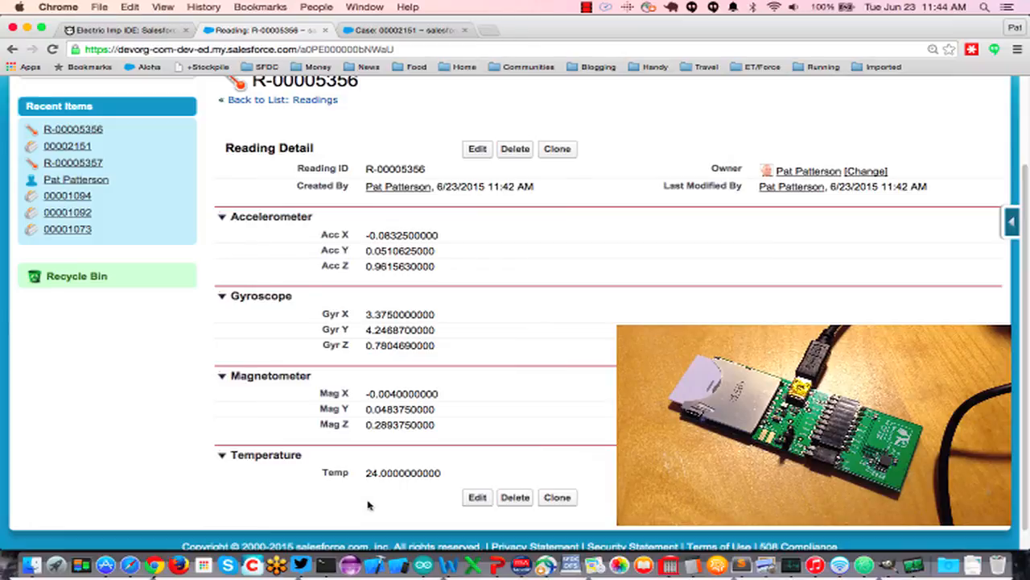